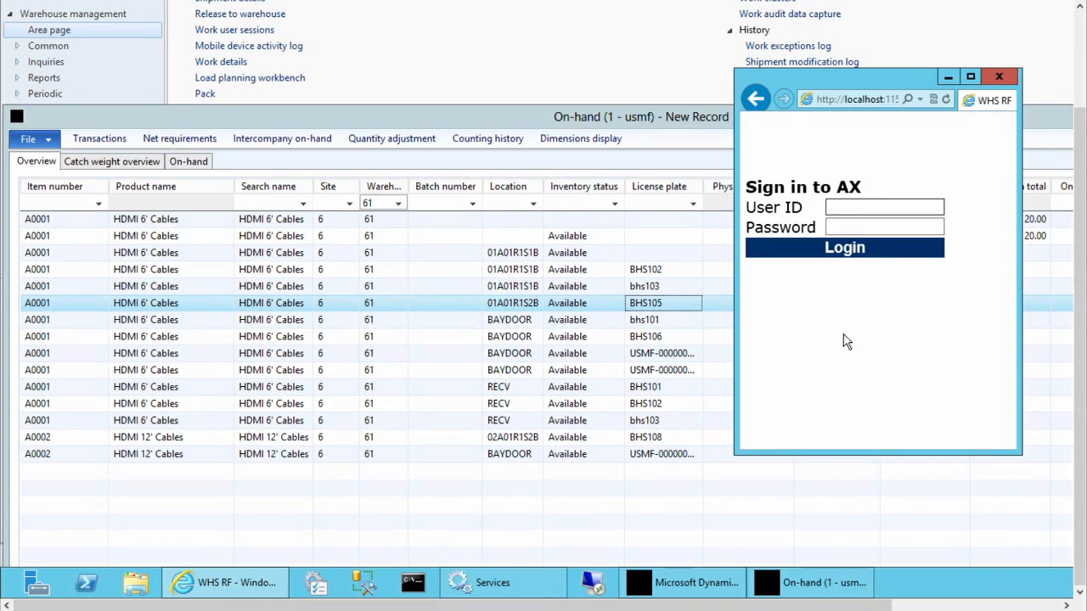
mouse_move(841, 333)
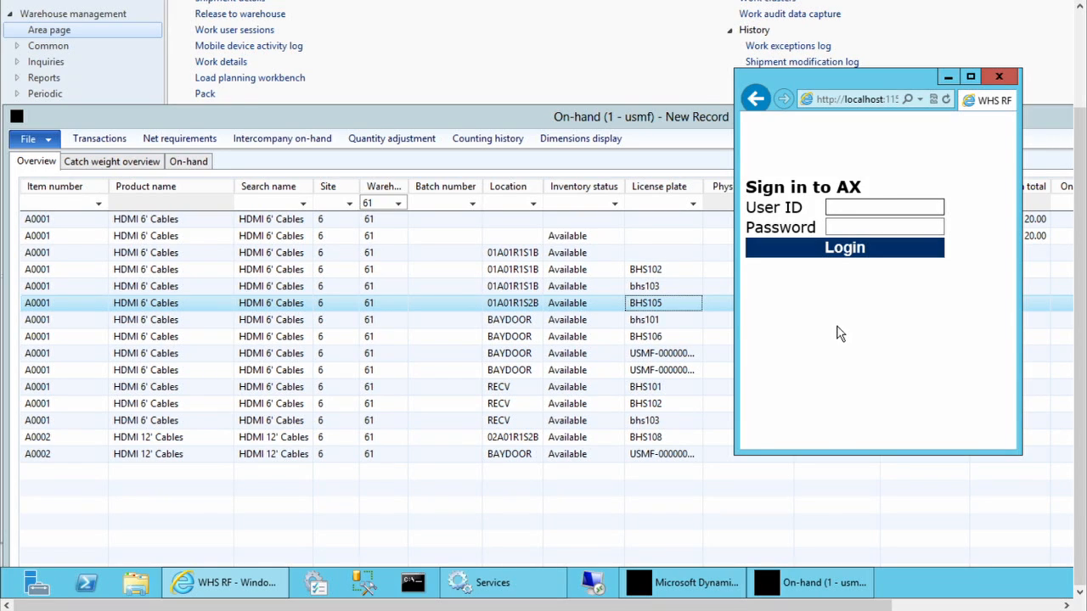
- Sign in to the mobile device portal as user 'joe' to reach the main menu
text(joe)
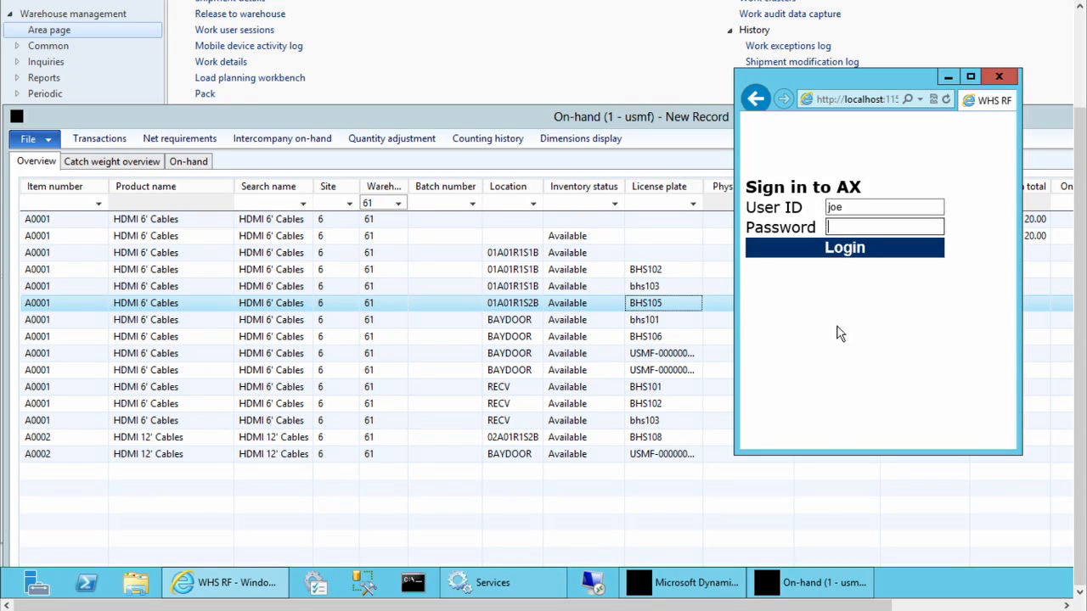
click(845, 248)
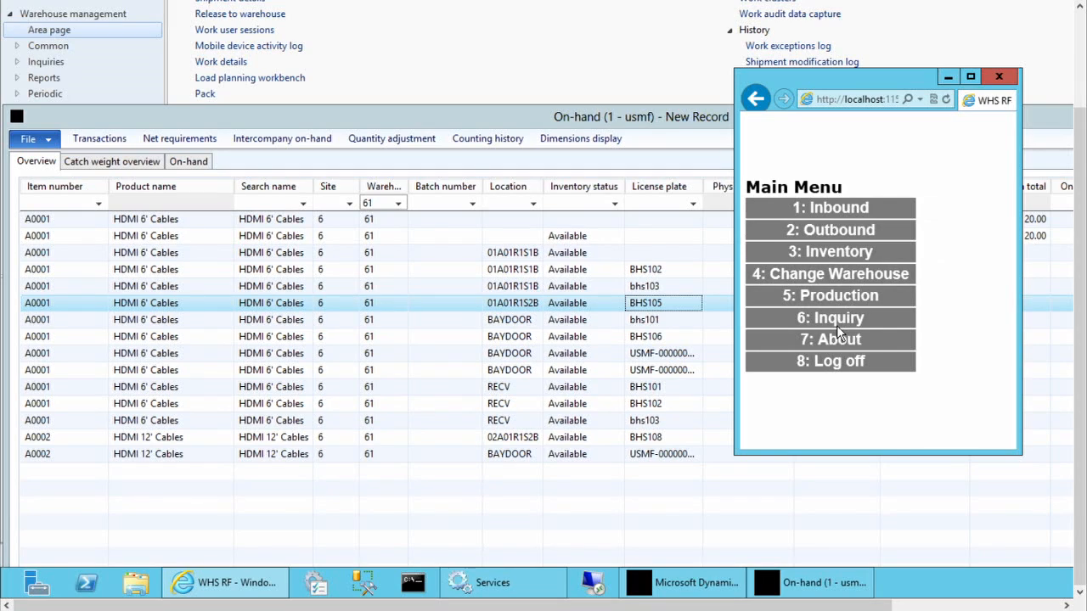
mouse_move(846, 406)
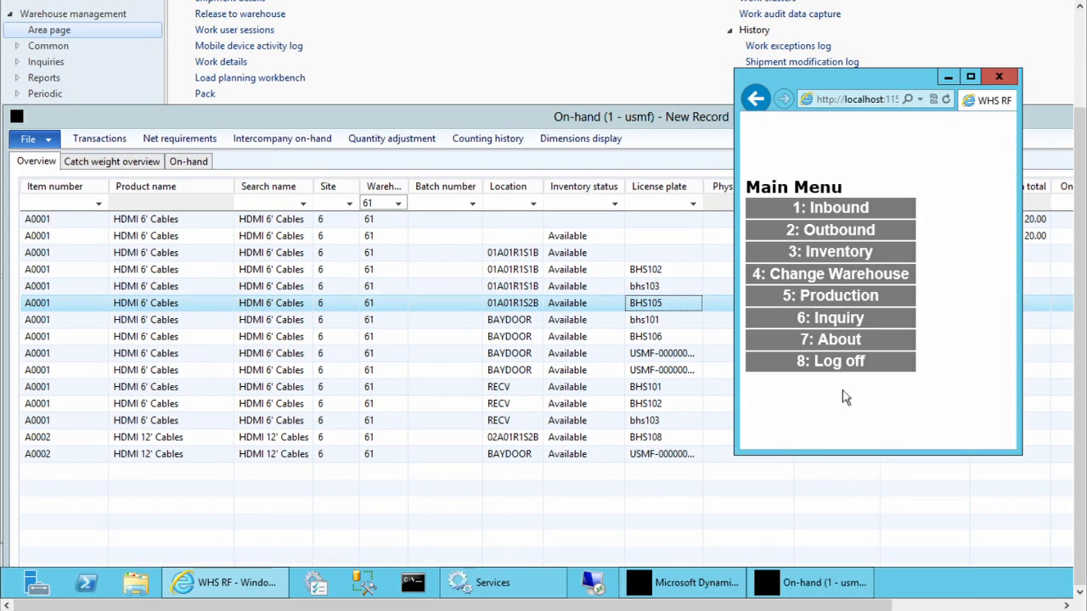
- Run an item inquiry for A0001 showing available, reserved and picked quantities by location
click(828, 318)
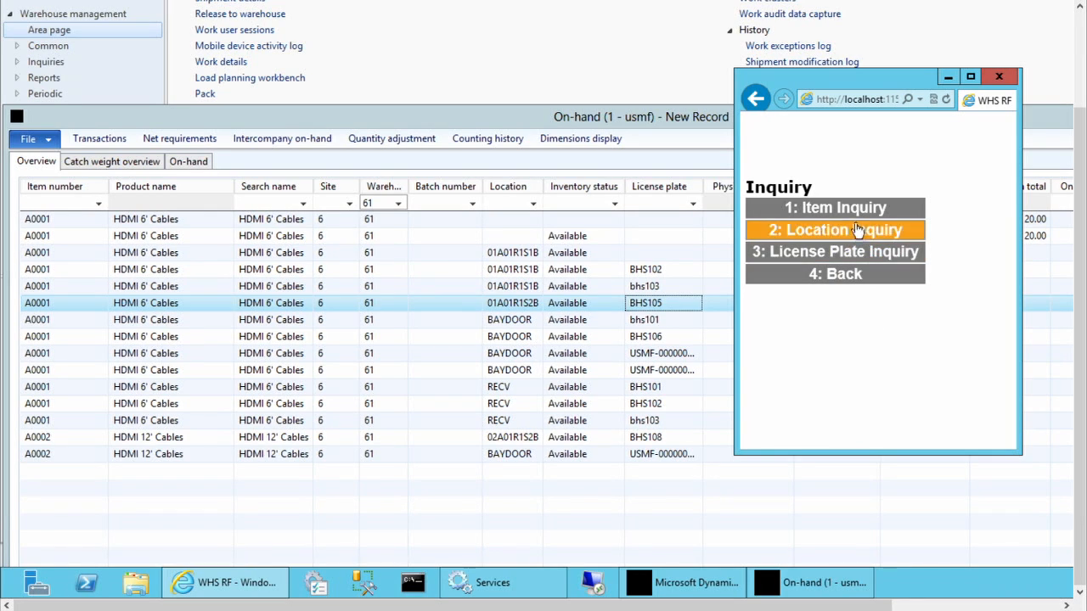
mouse_move(846, 207)
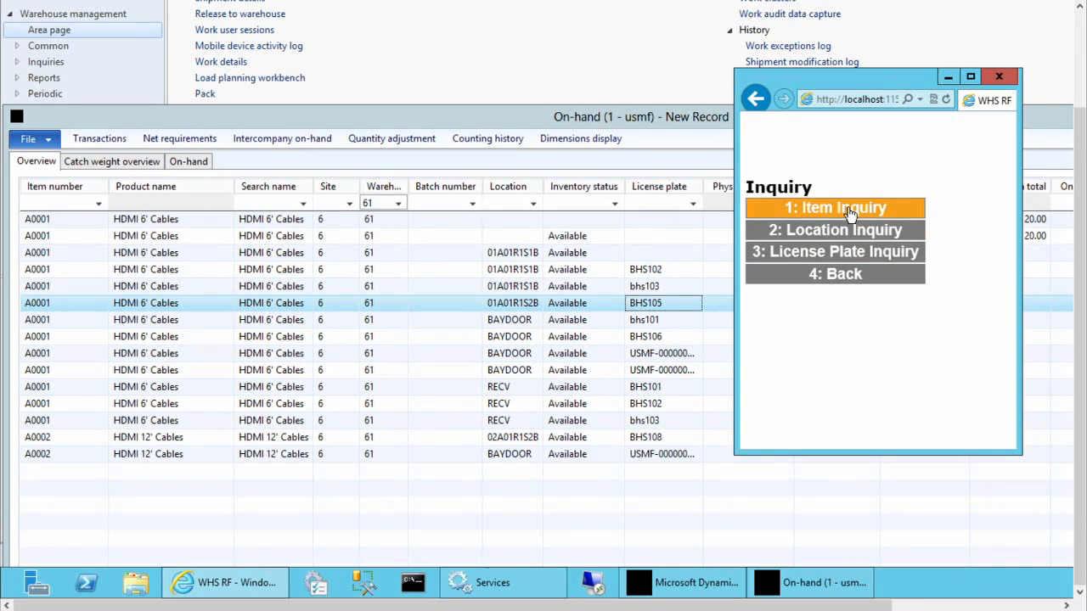
click(836, 207)
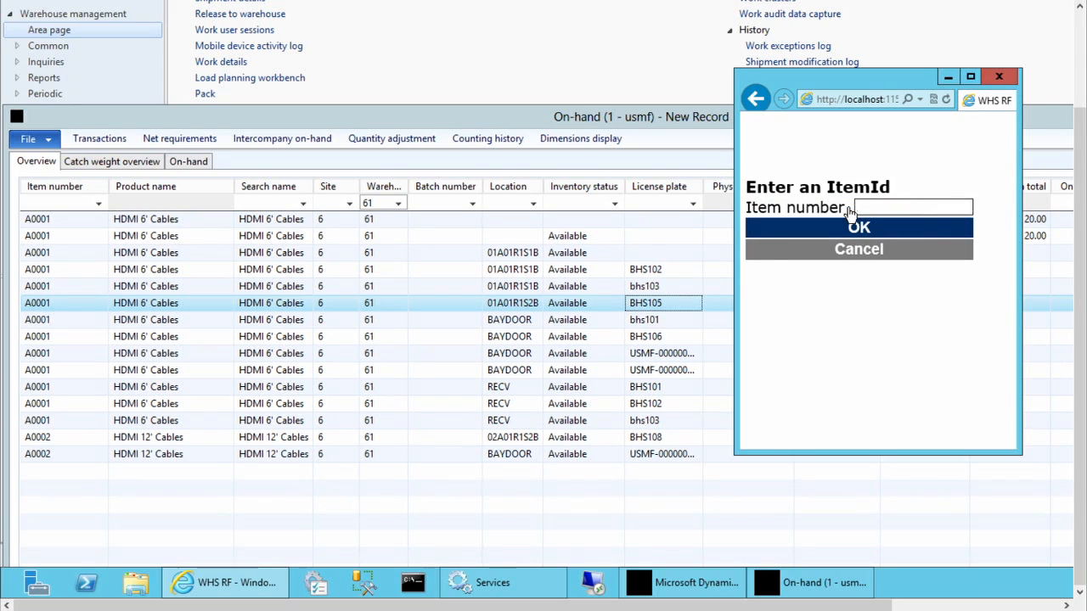
mouse_move(868, 299)
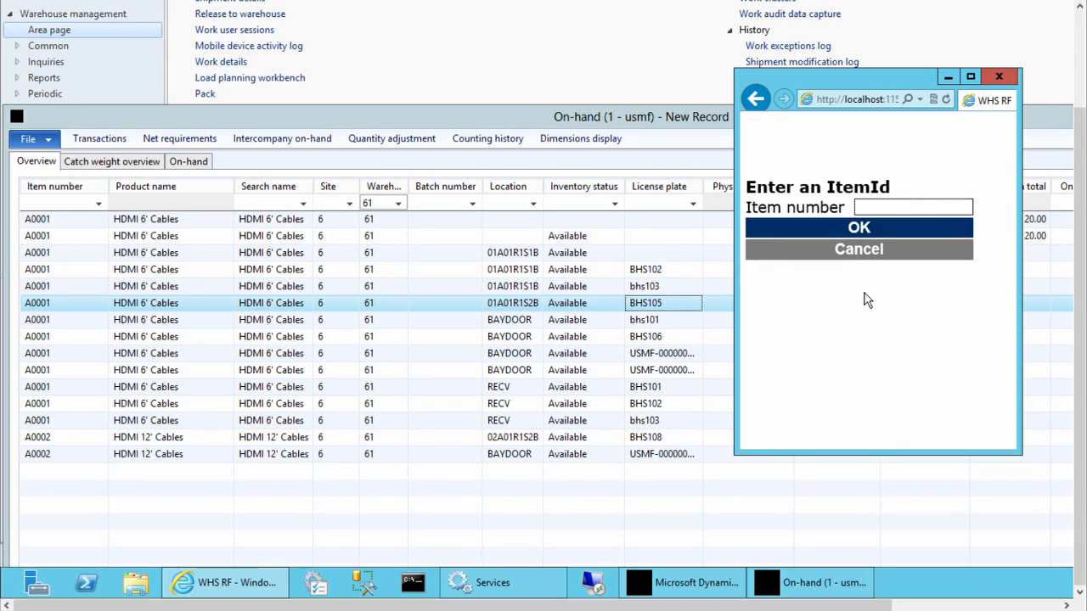
text(a00)
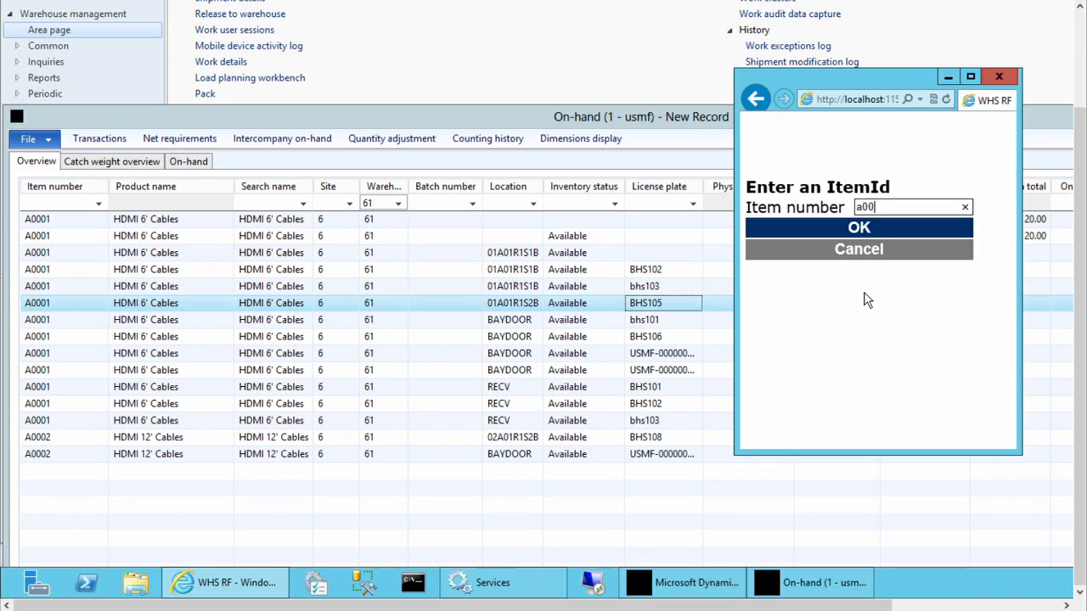
click(859, 228)
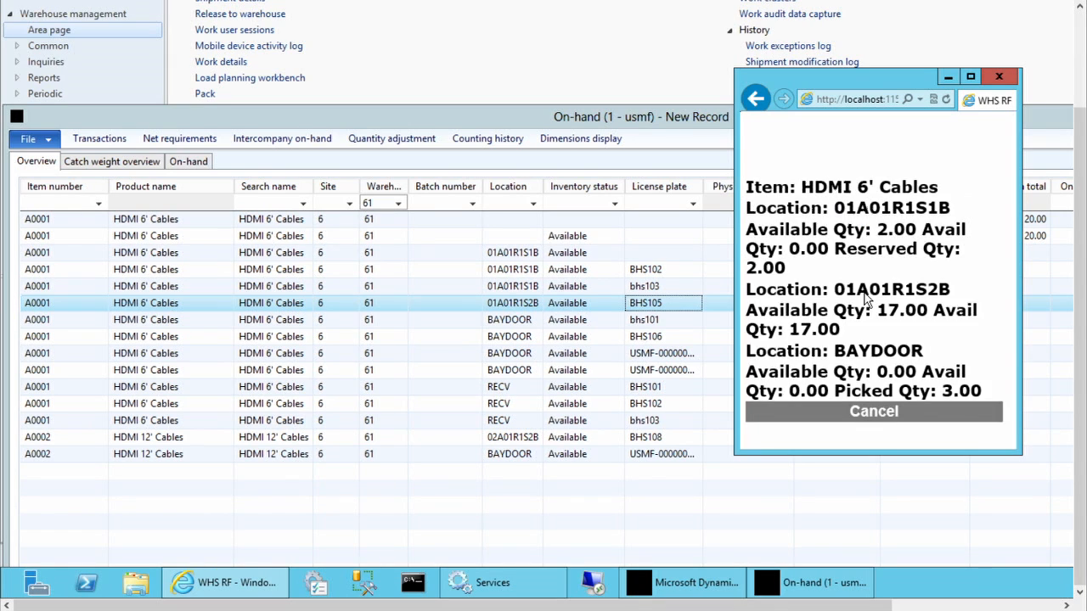
mouse_move(917, 241)
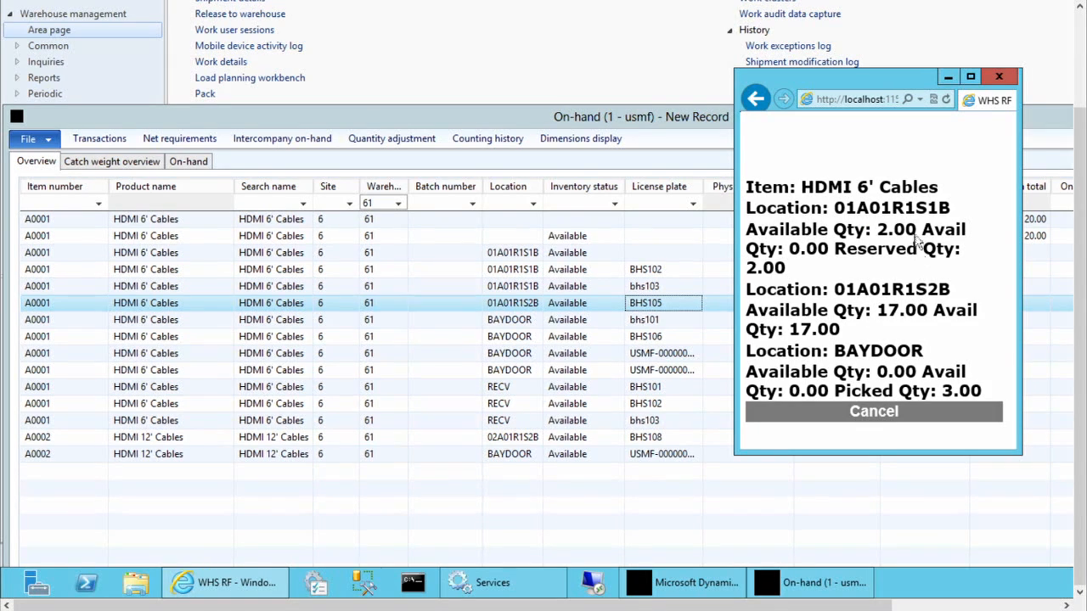
mouse_move(805, 278)
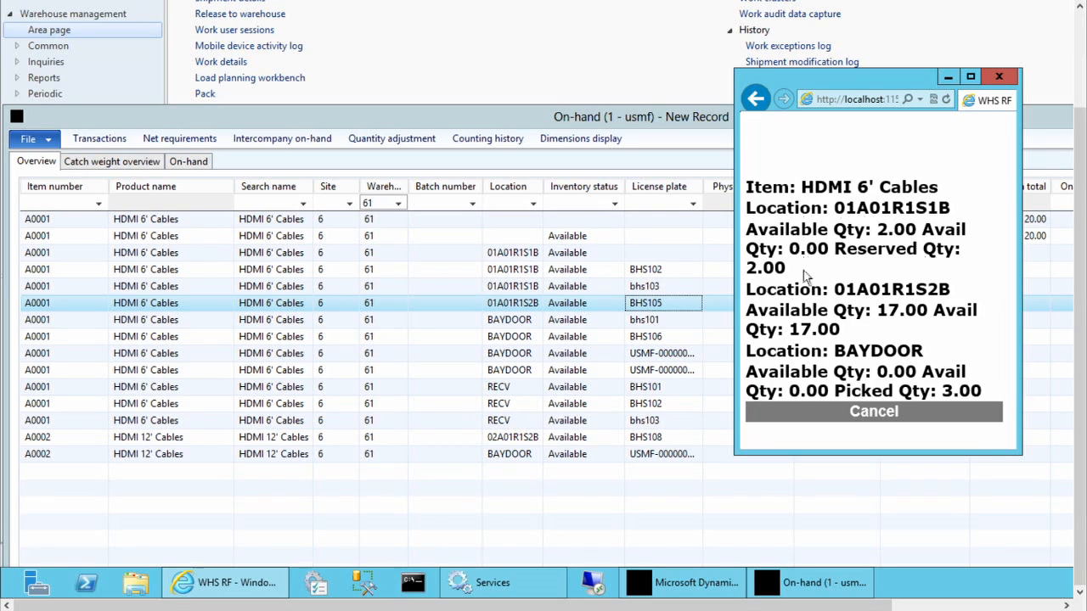
mouse_move(823, 236)
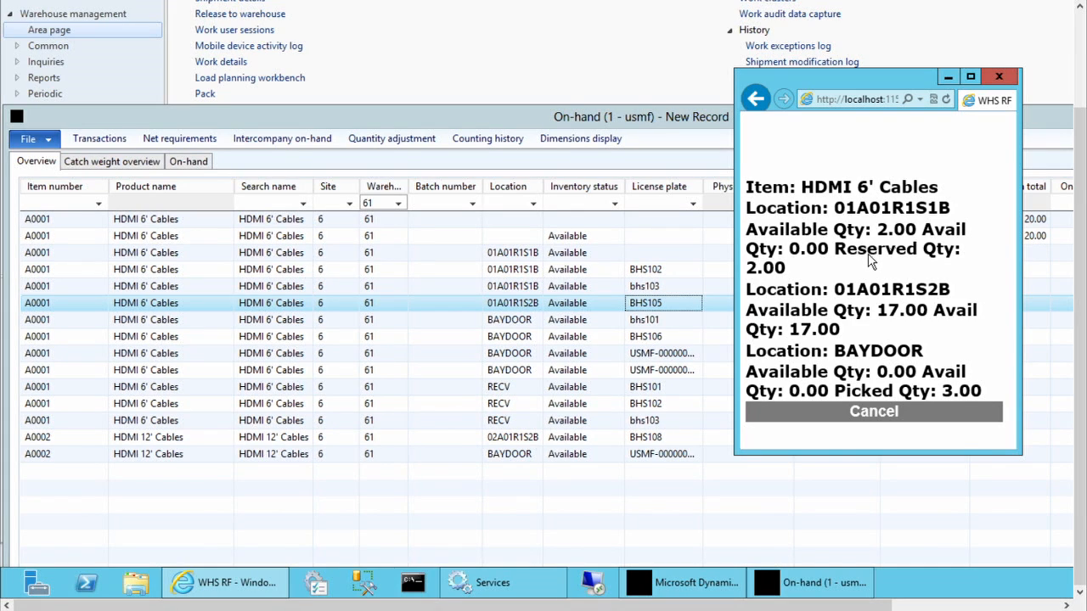
mouse_move(873, 421)
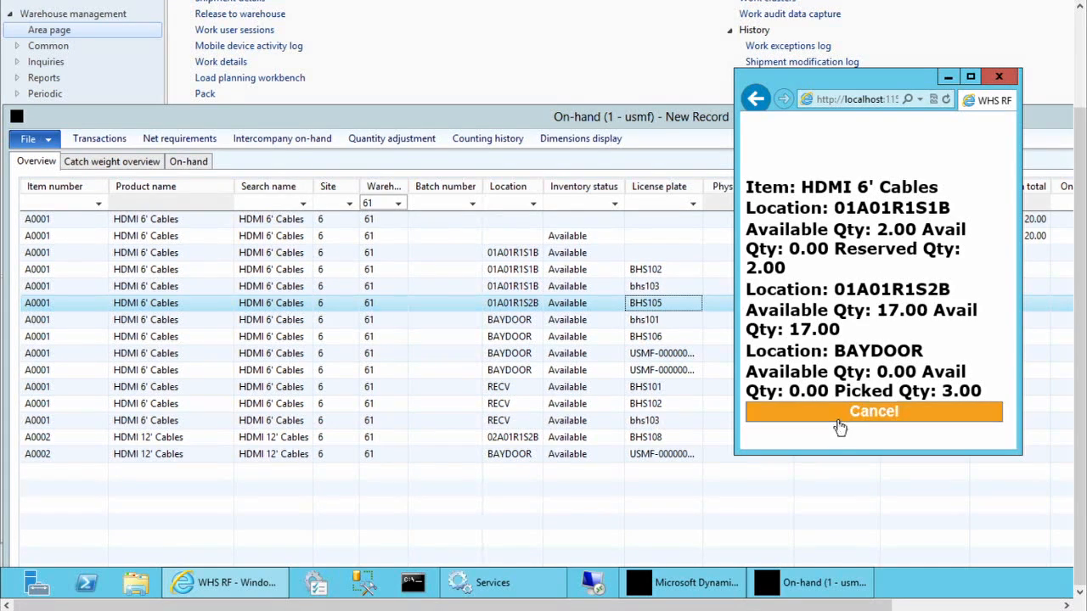
- Run a location inquiry for 01A01R1S2B showing license plate BHS105 with 17 pcs of A0001
click(873, 413)
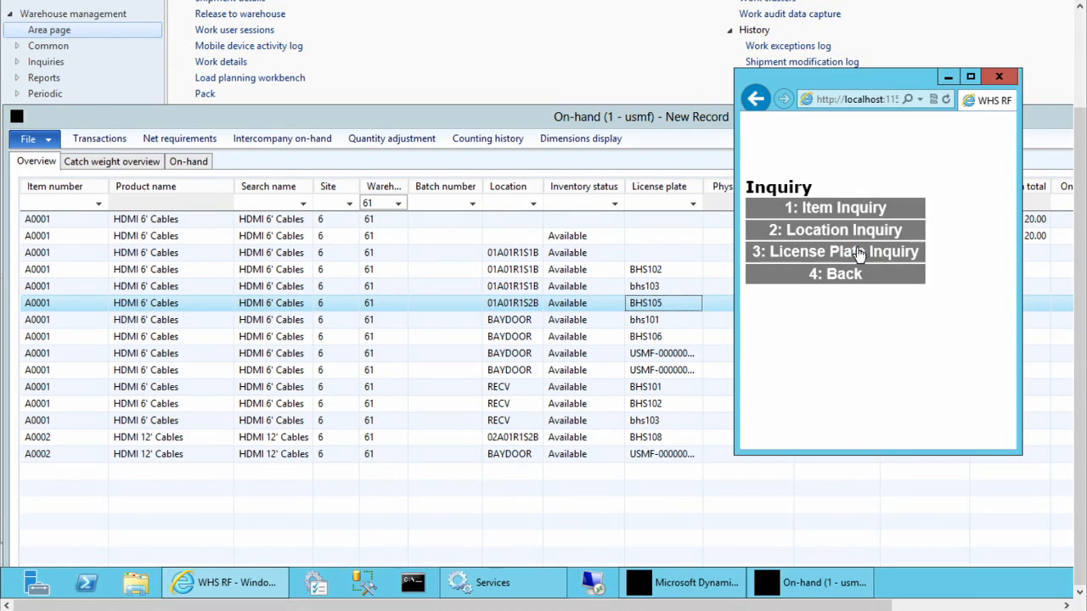
click(835, 229)
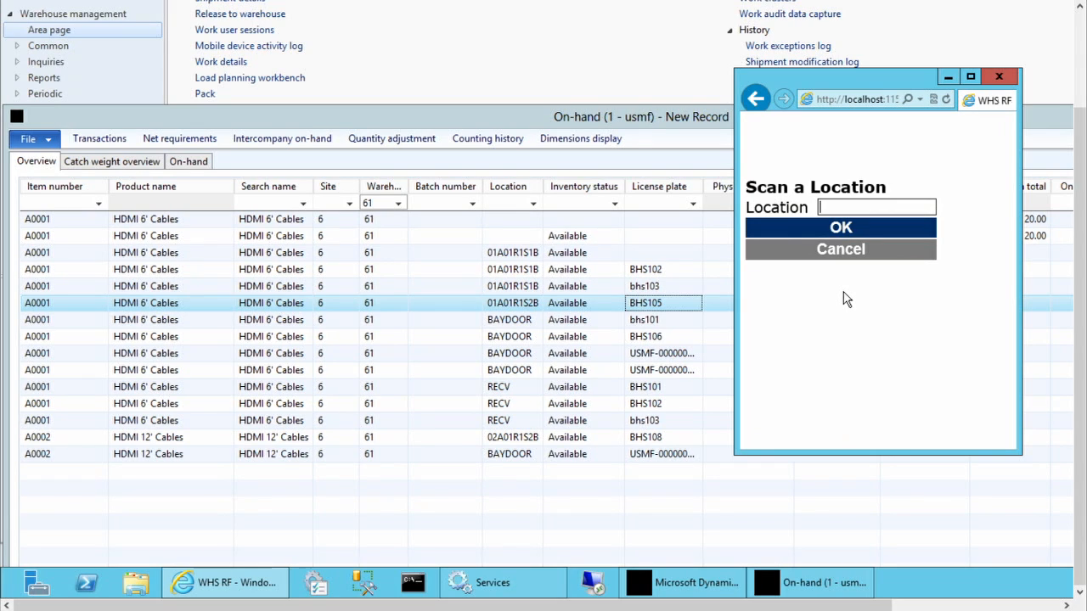
text(0)
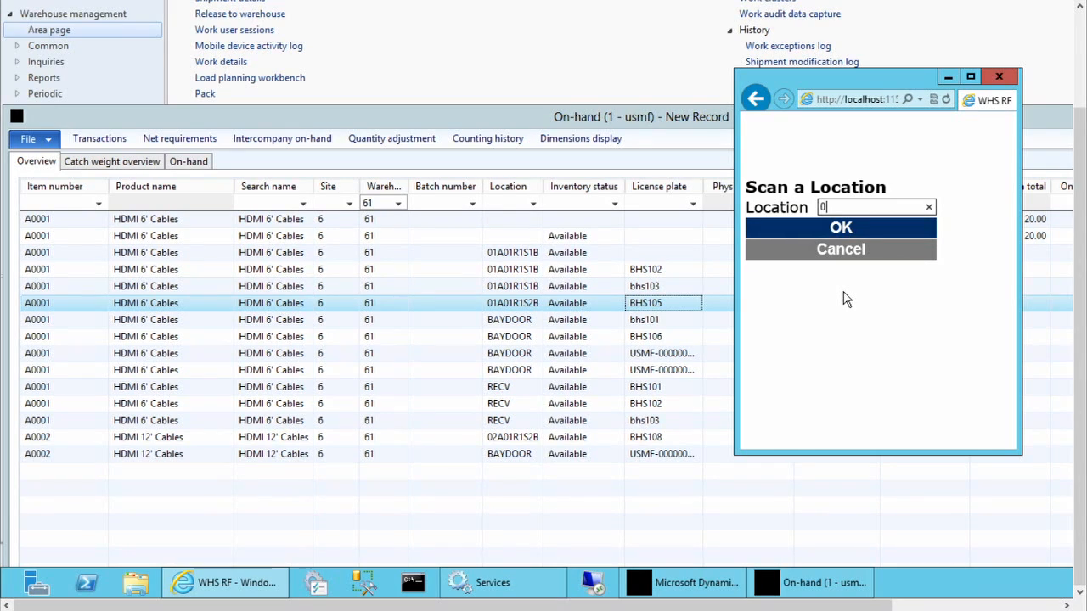
text(1a01r1s2b)
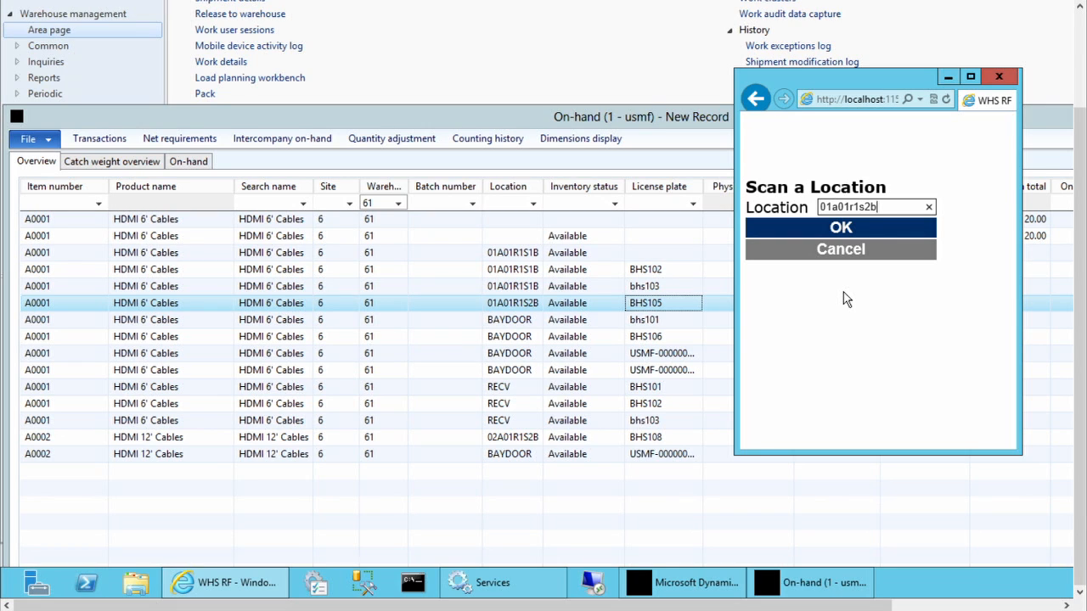
click(839, 227)
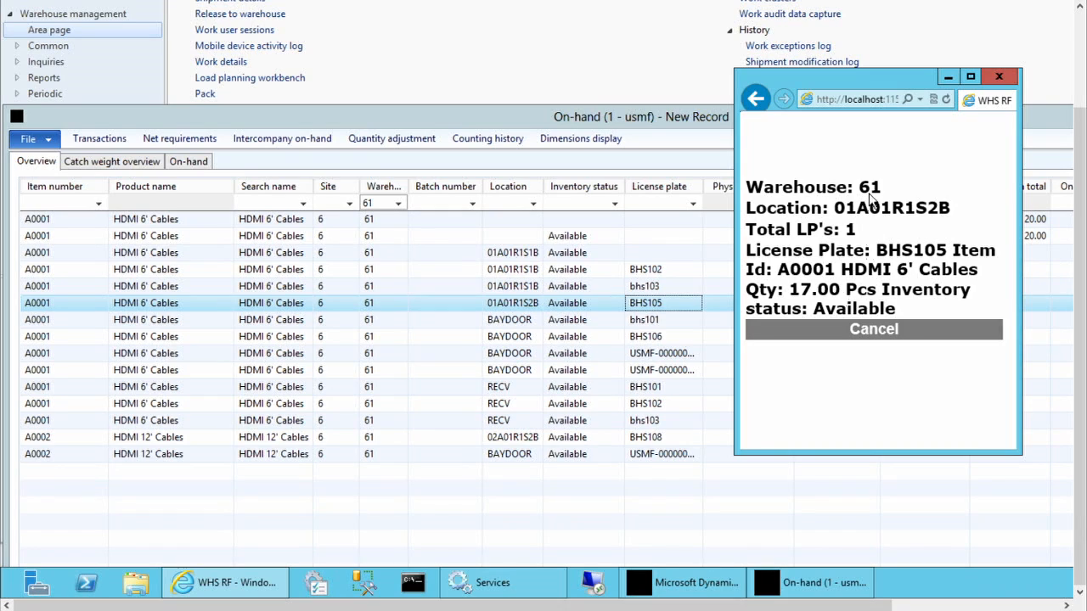
mouse_move(834, 221)
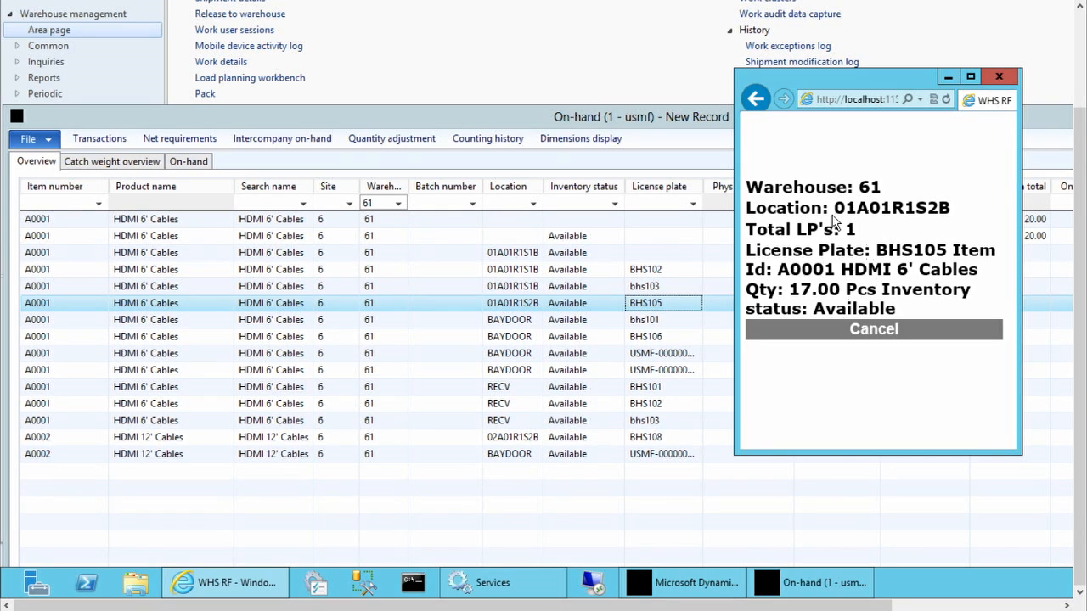
mouse_move(801, 236)
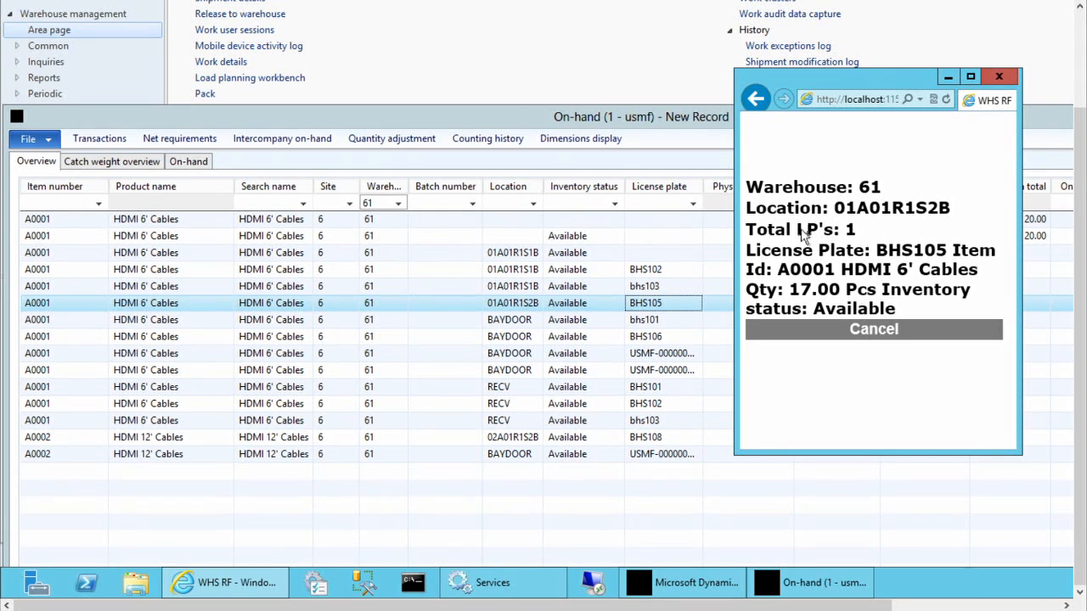
mouse_move(837, 247)
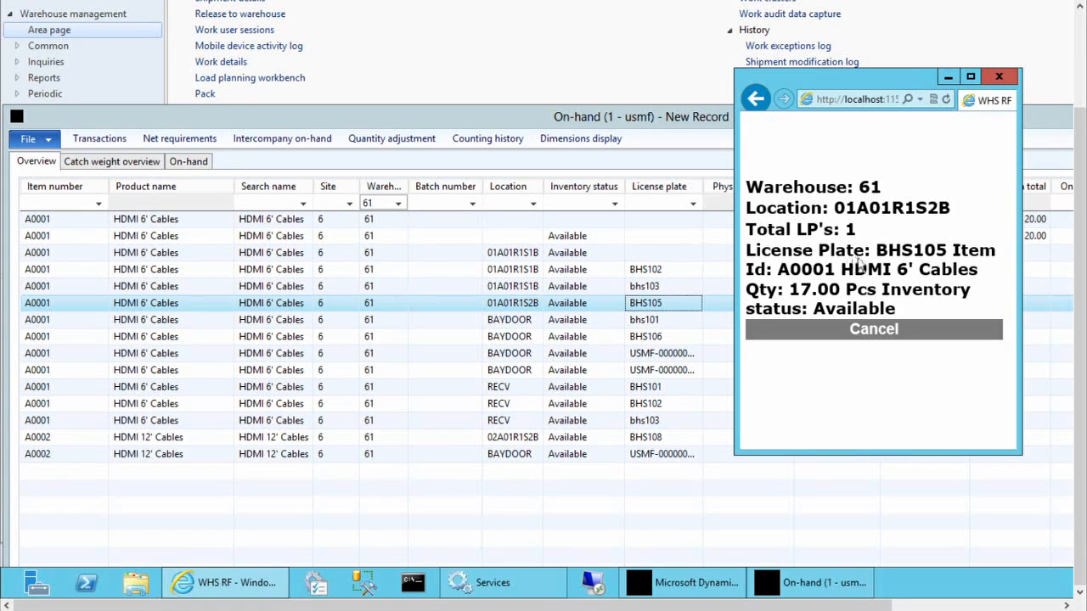
mouse_move(924, 265)
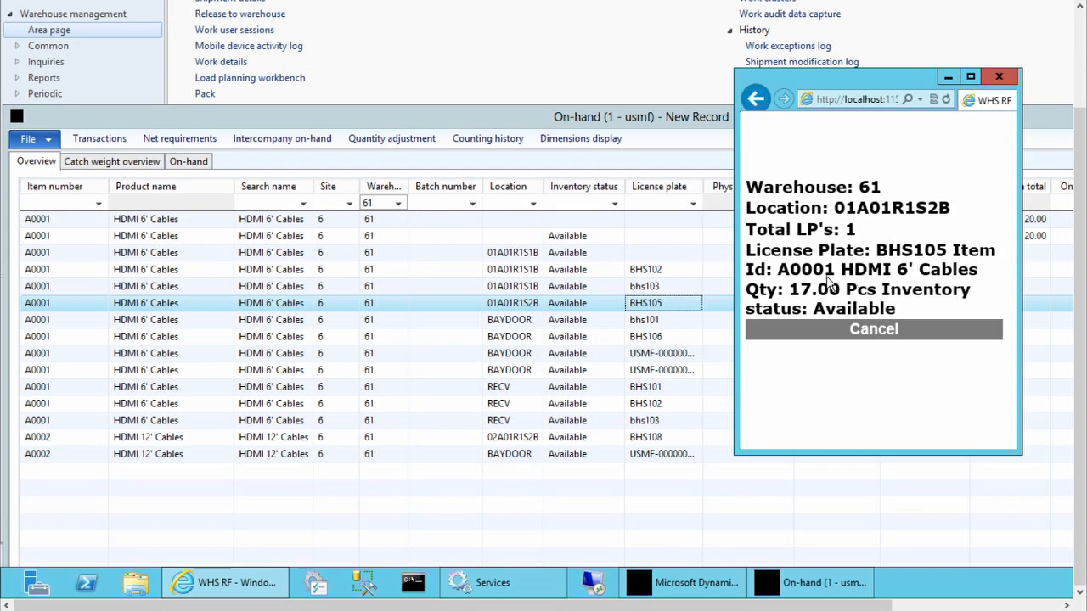
mouse_move(807, 309)
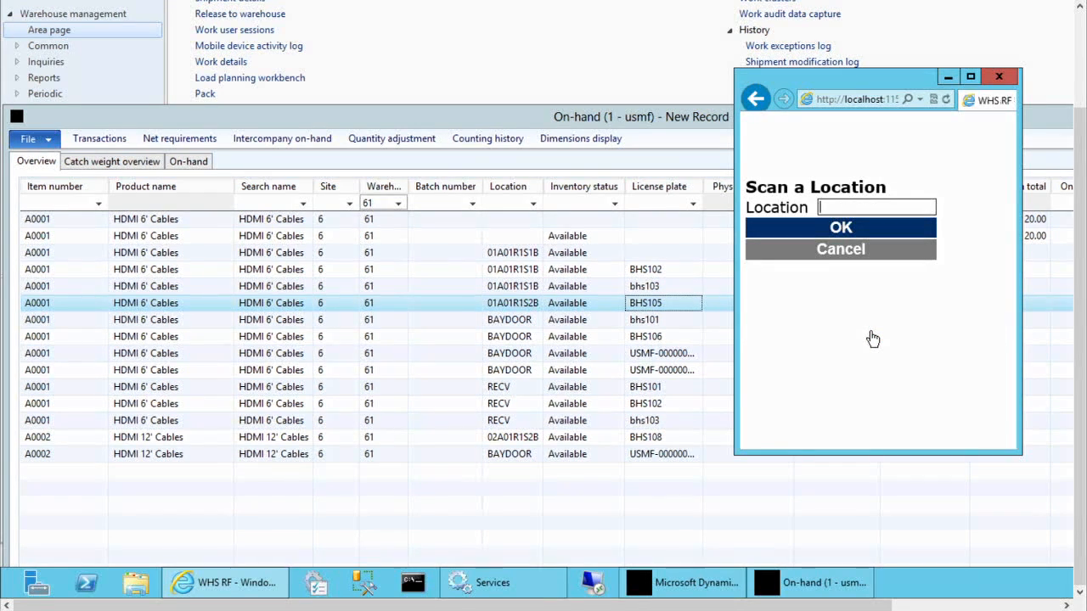
mouse_move(841, 248)
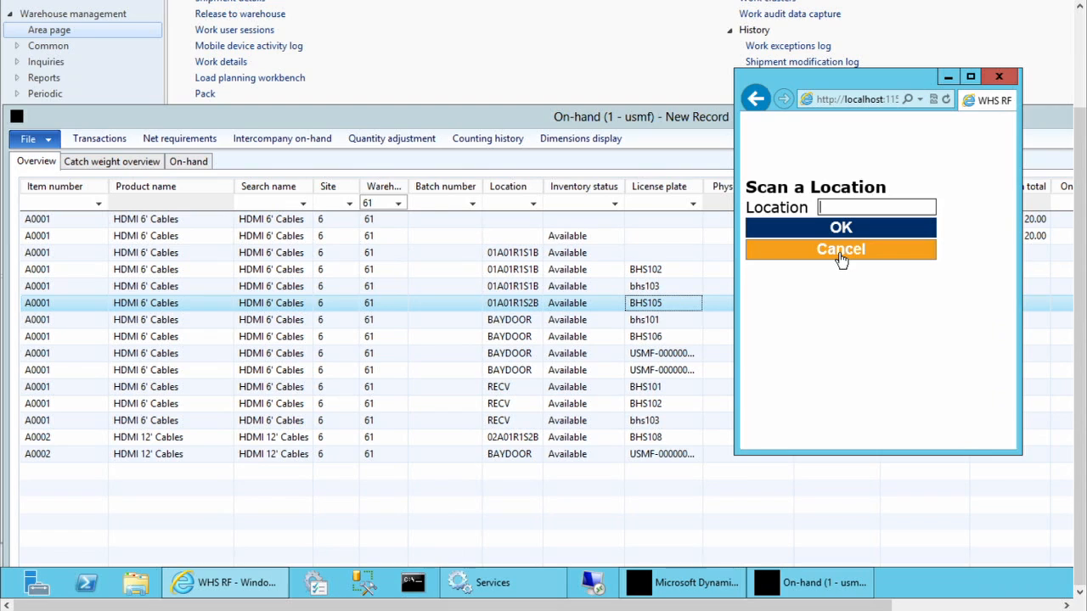
- Run a license plate inquiry for bhs105 showing 17 pcs of A0001 at 01A01R1S2B, then return to the Inquiry menu
click(839, 248)
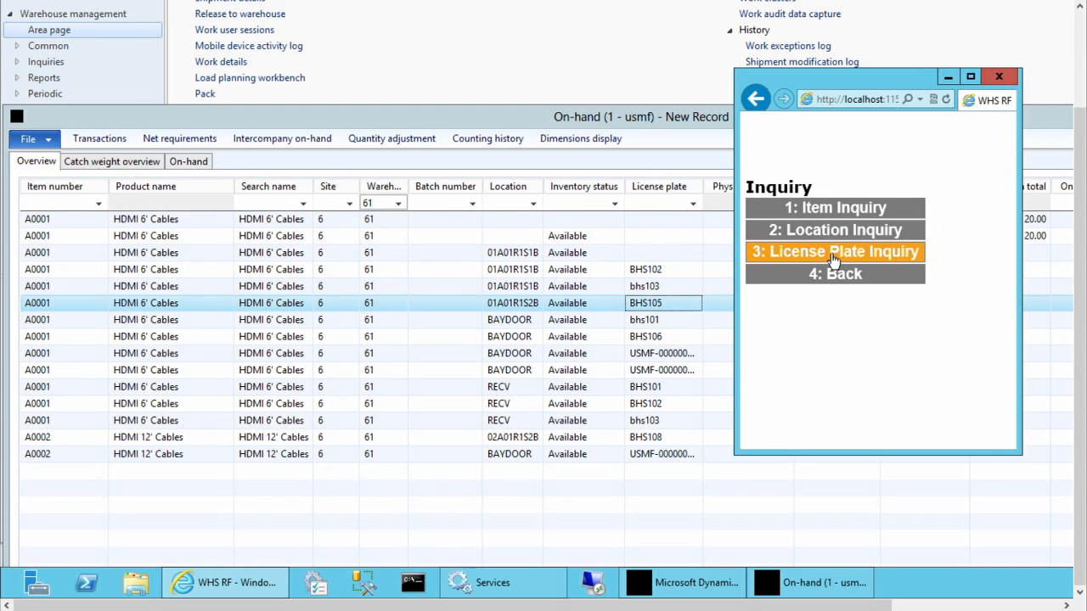
click(835, 251)
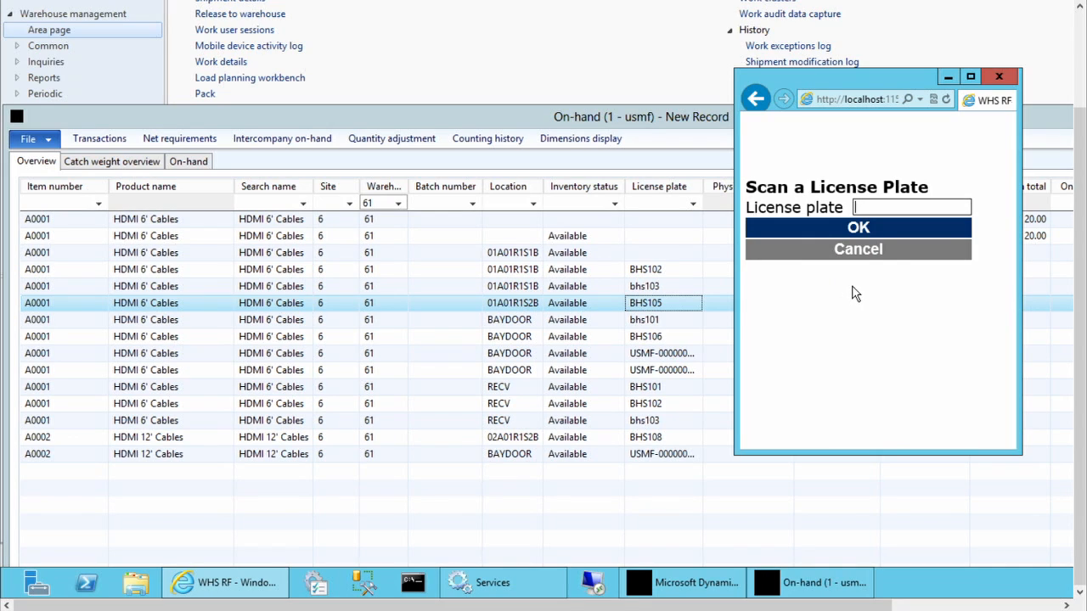
text(bhs1)
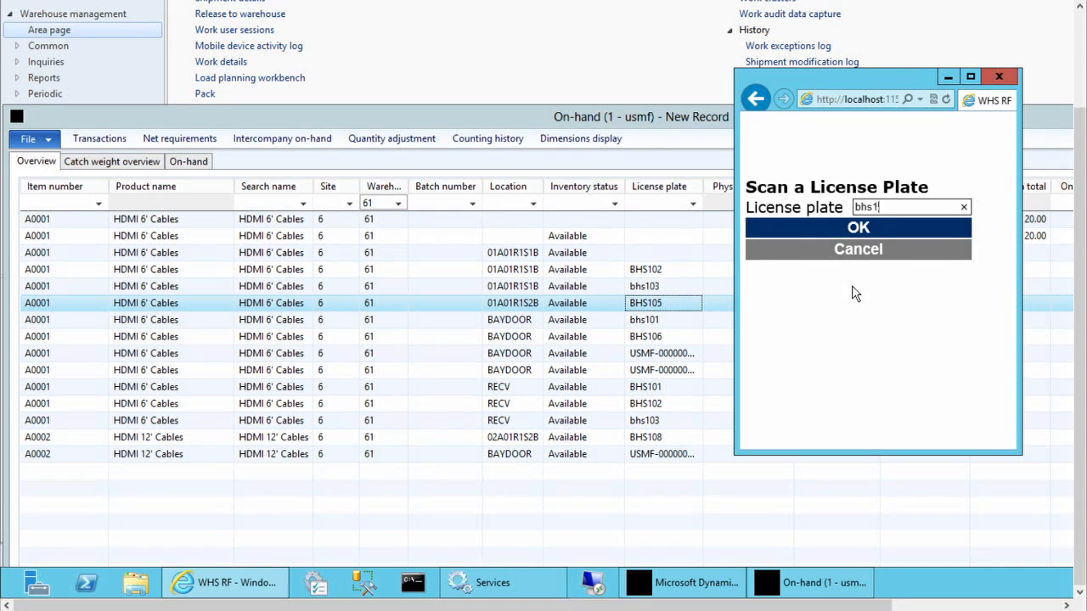
click(858, 227)
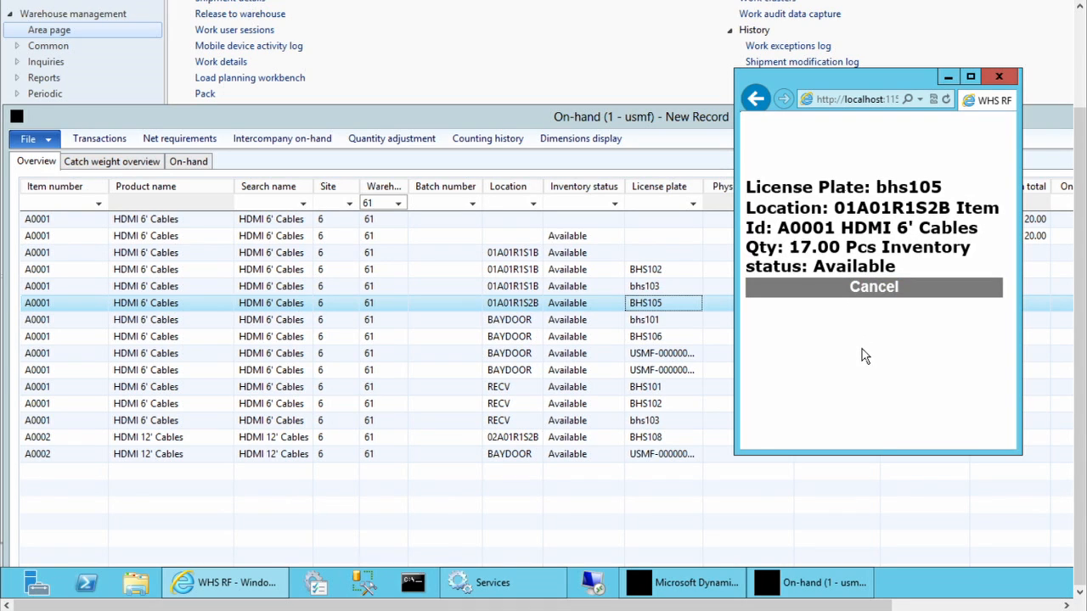
mouse_move(822, 207)
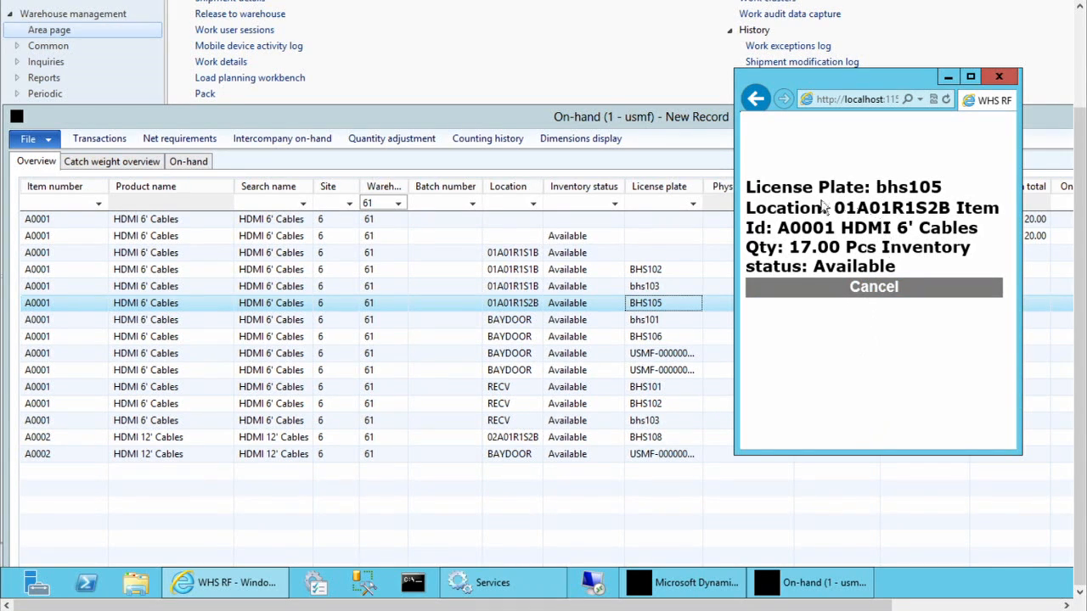
mouse_move(802, 237)
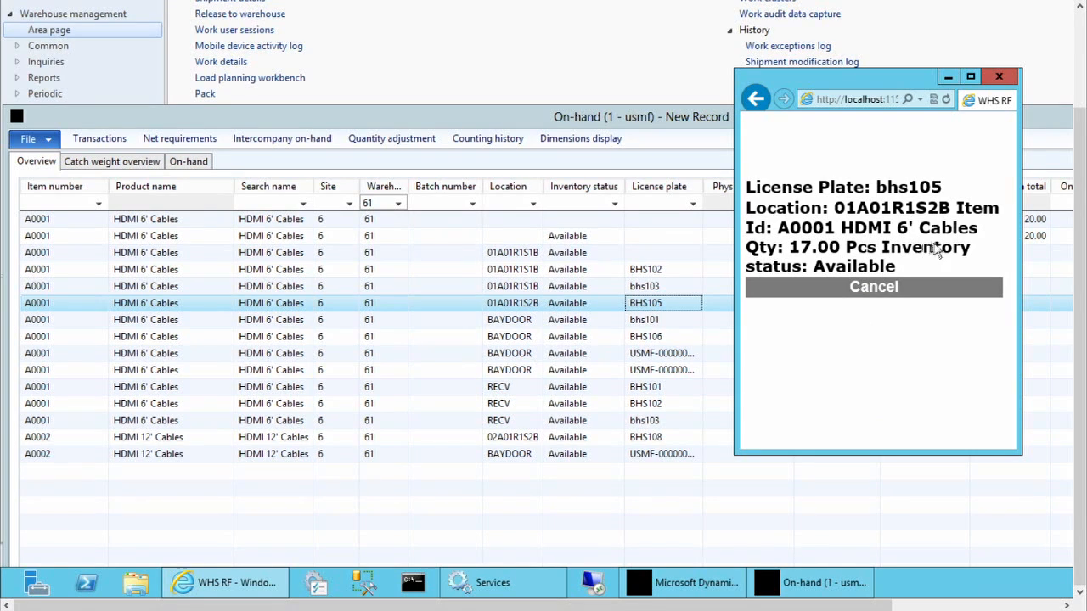
mouse_move(829, 256)
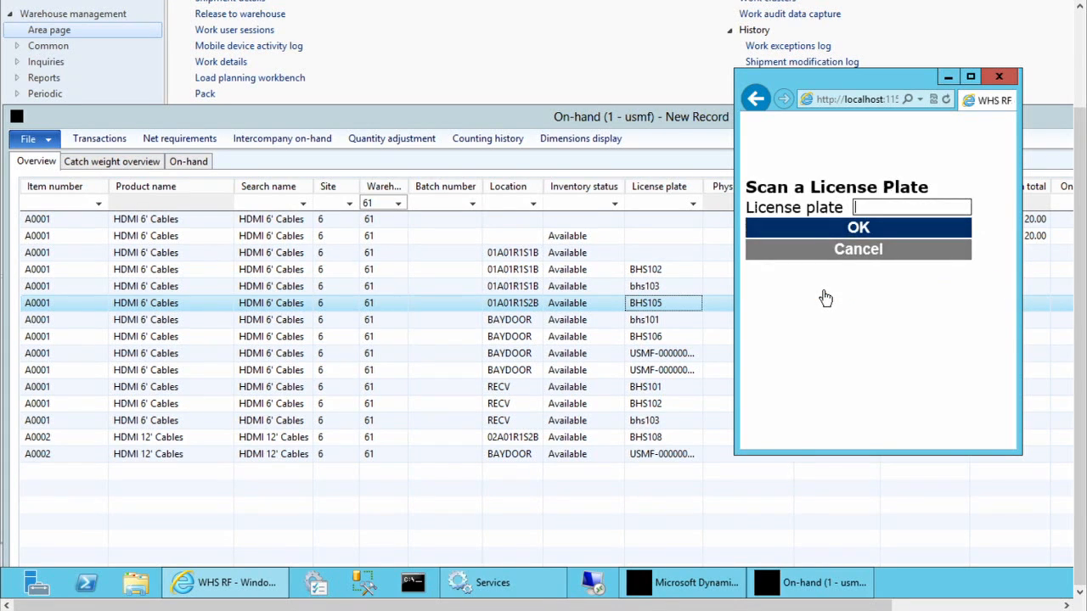
click(857, 248)
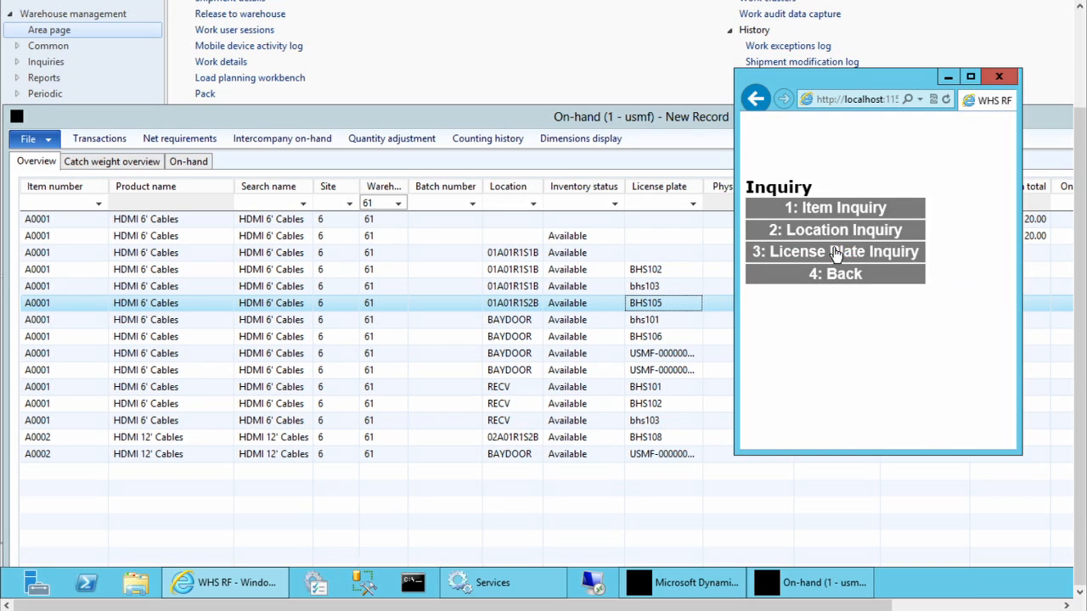